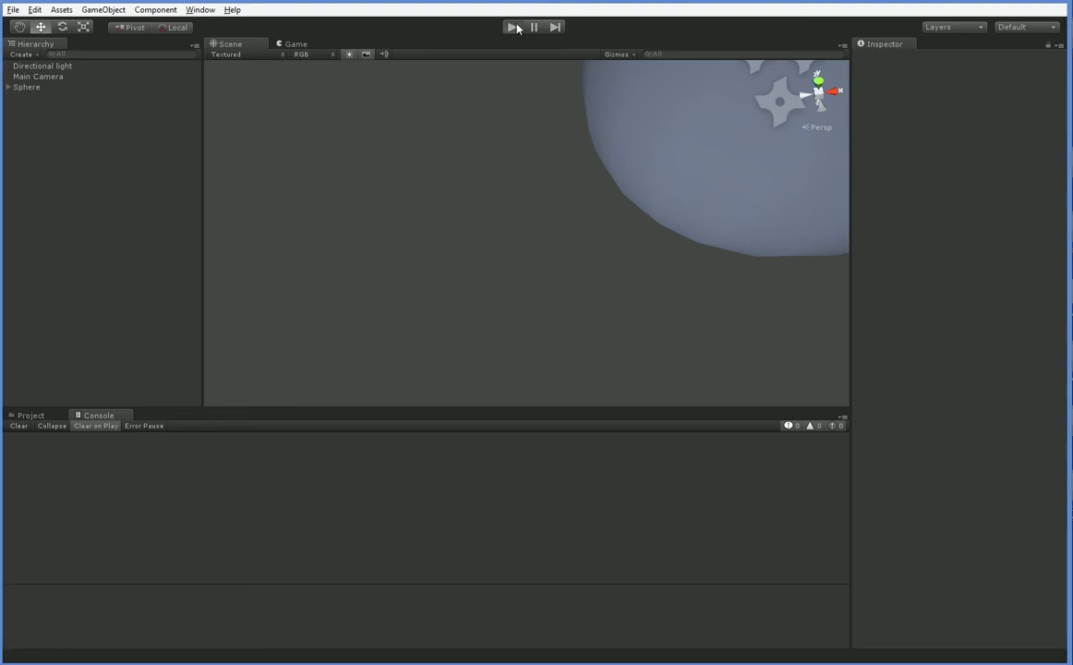
Step: Start the planet cloud demo in play mode
click(510, 26)
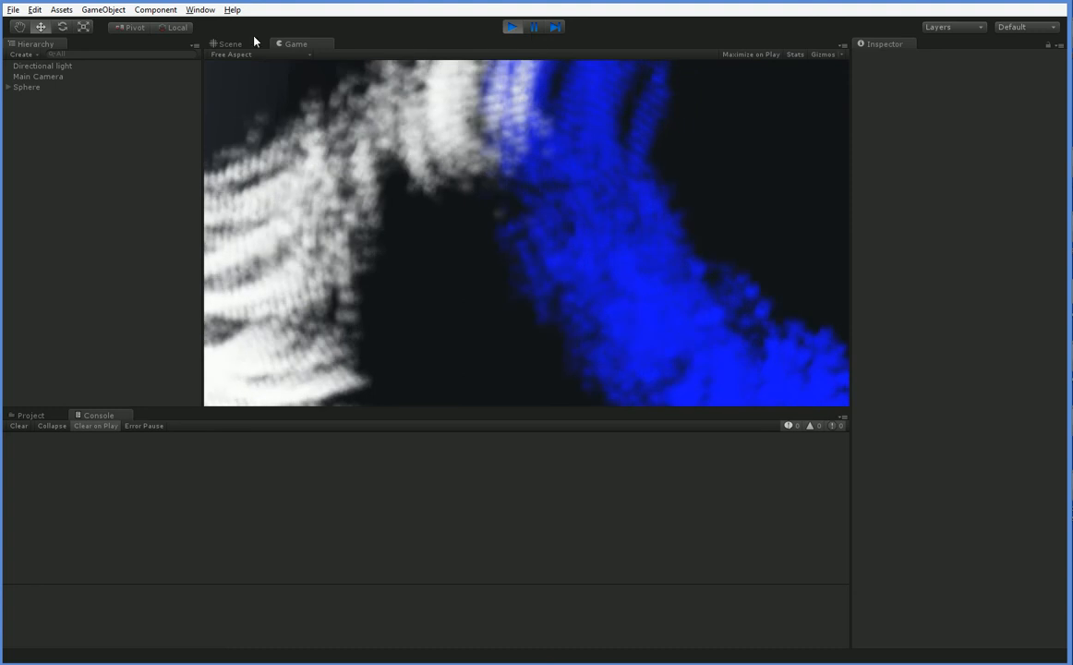
Step: Orbit the Scene view around the planet sphere and camera gizmo to inspect the cloud patches
click(229, 44)
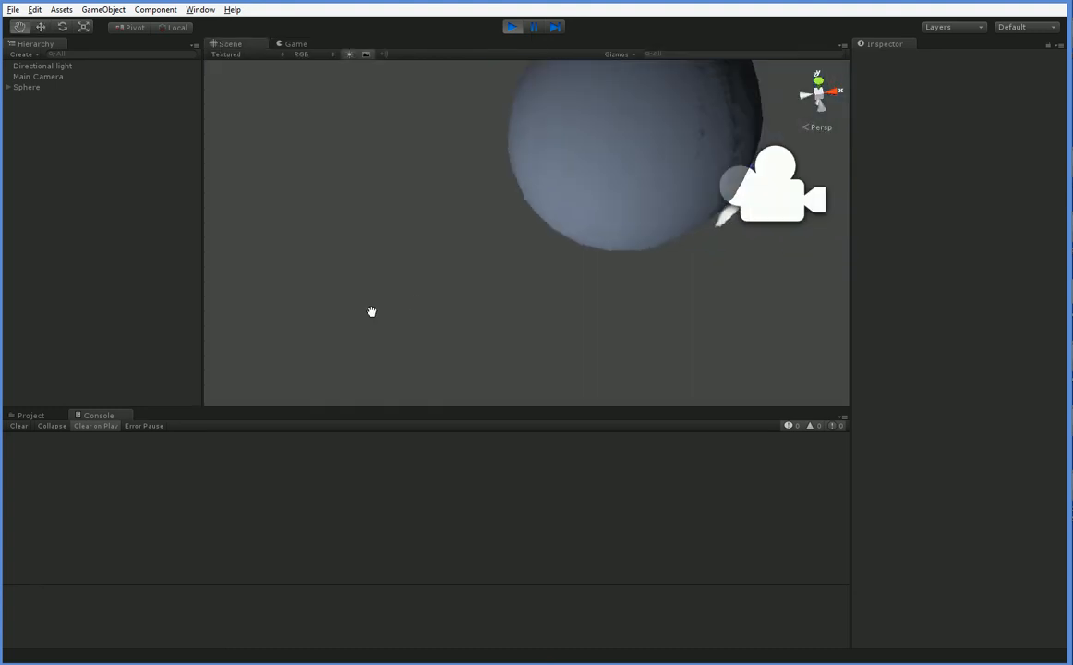
drag(373, 310, 539, 200)
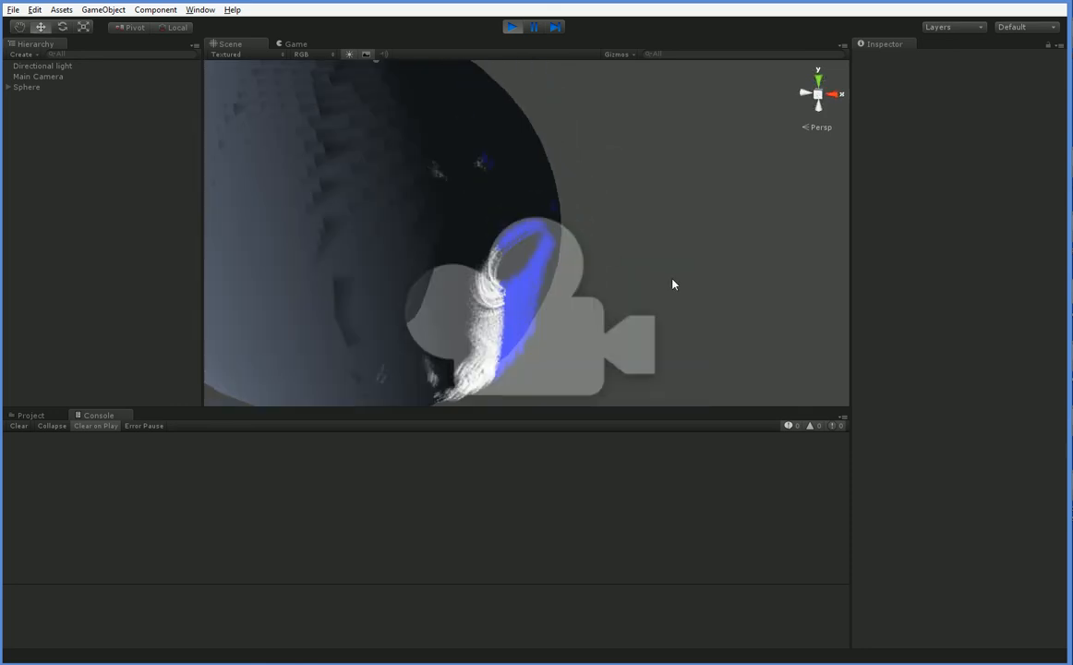
click(37, 78)
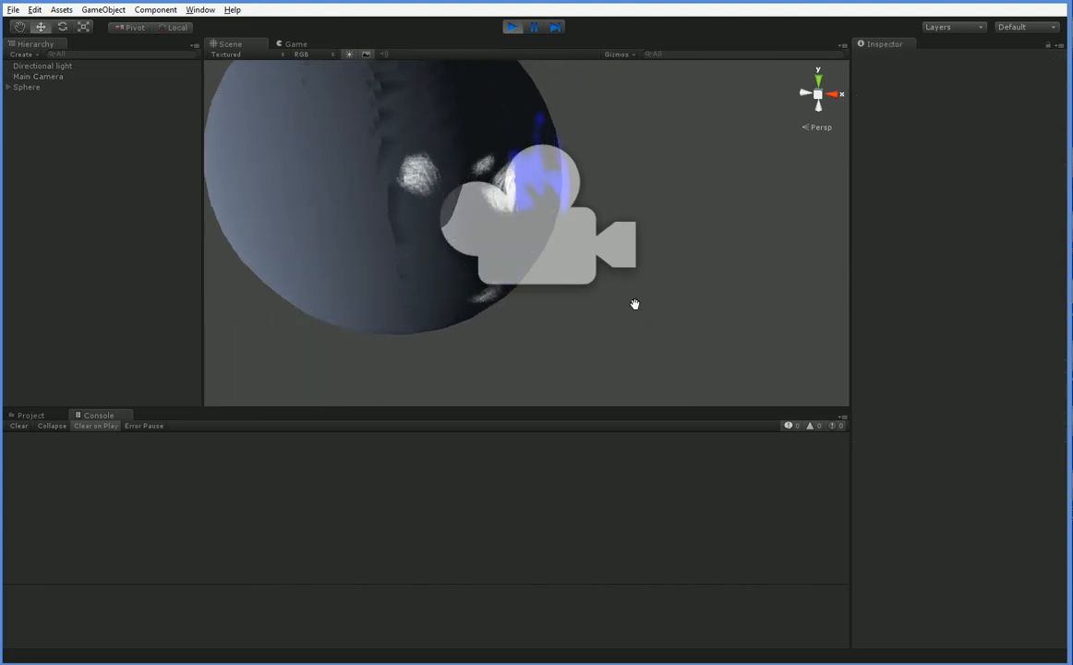
drag(634, 303, 587, 329)
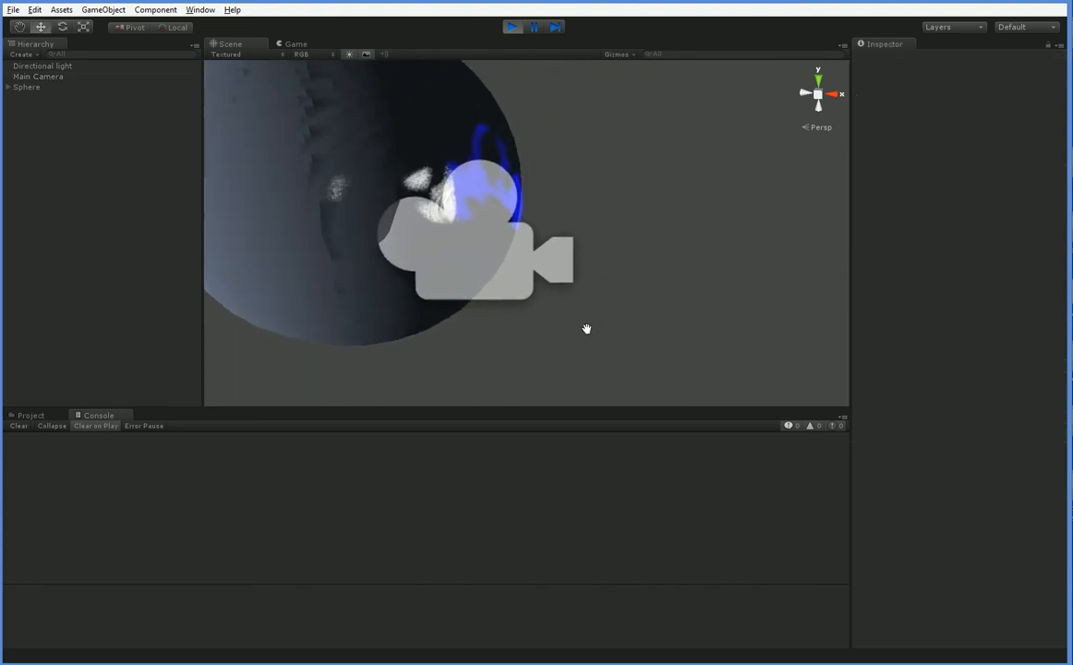
drag(587, 328, 502, 352)
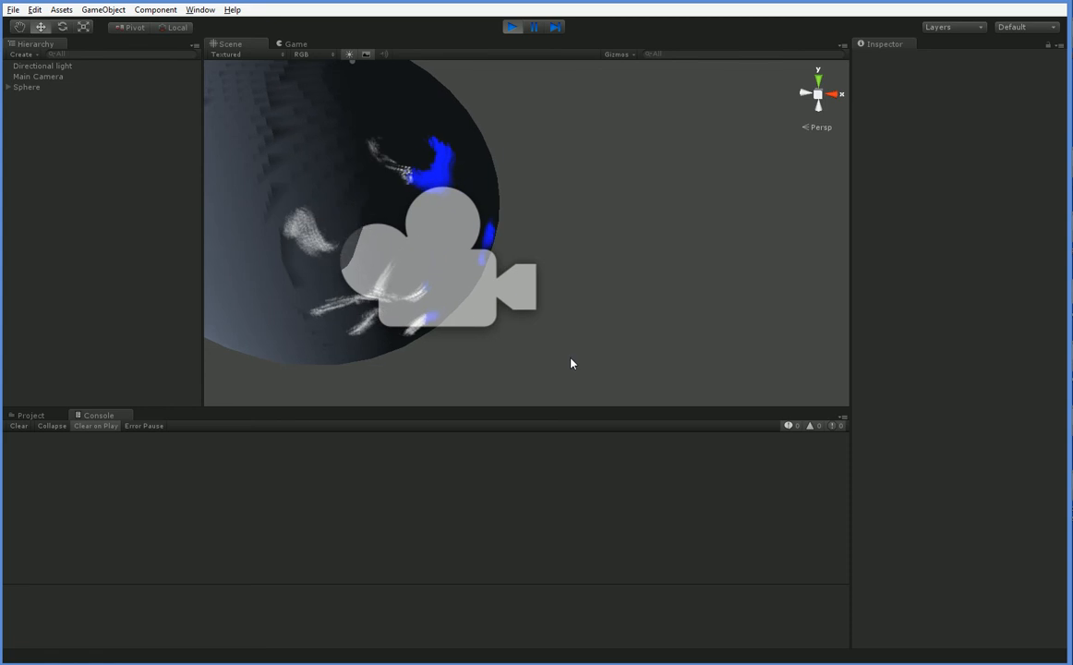
drag(571, 362, 591, 355)
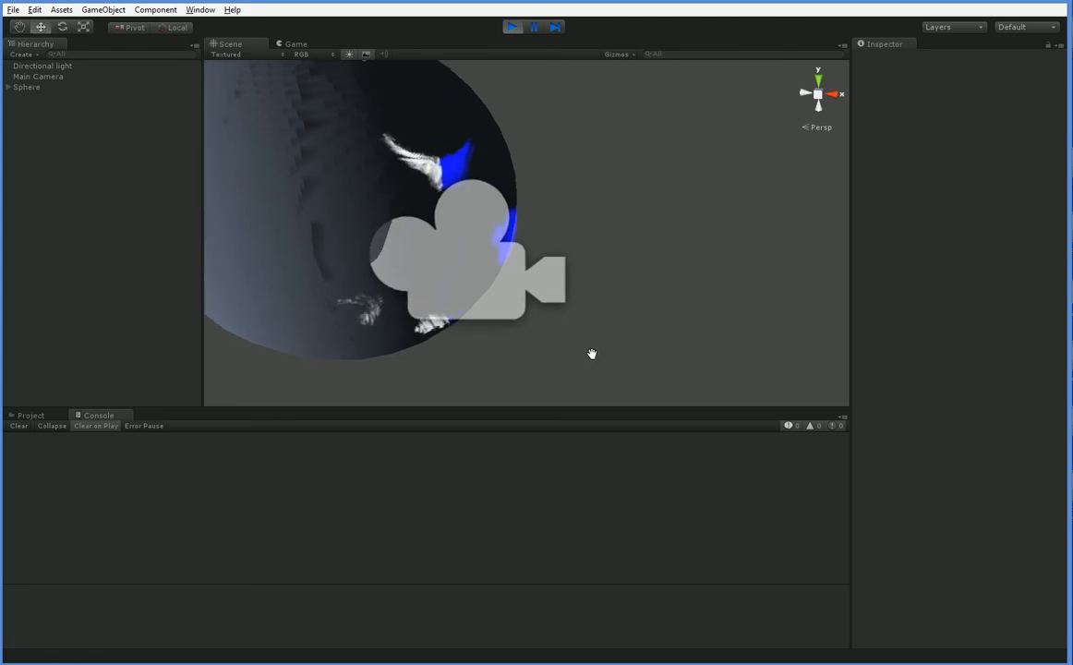
Step: Return to the running Game view showing the planet with drifting clouds
click(296, 45)
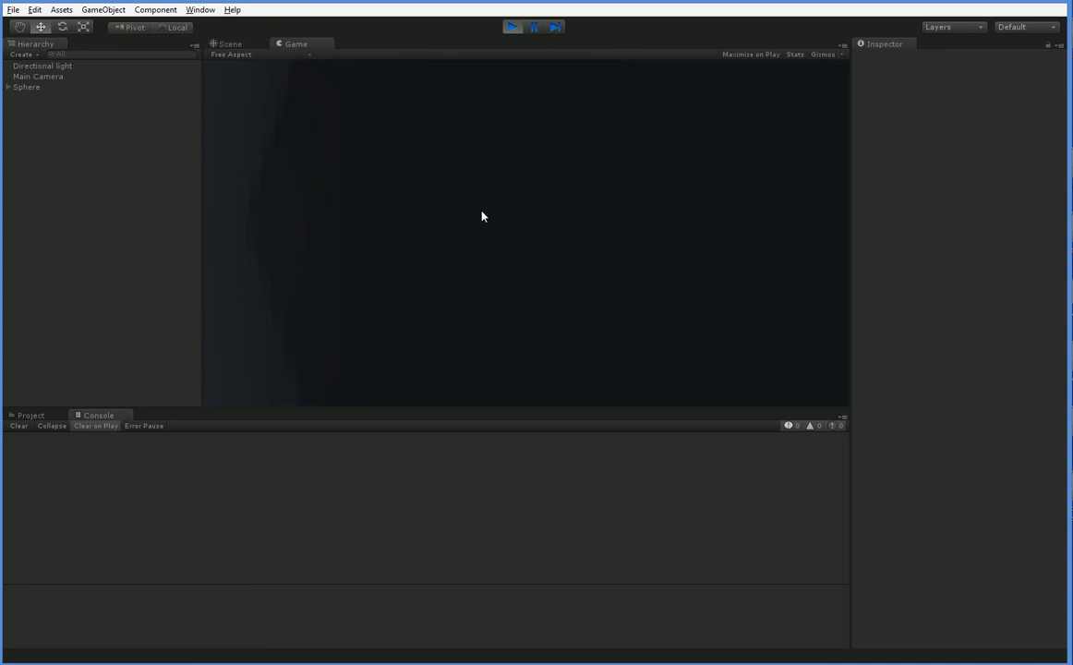
click(513, 26)
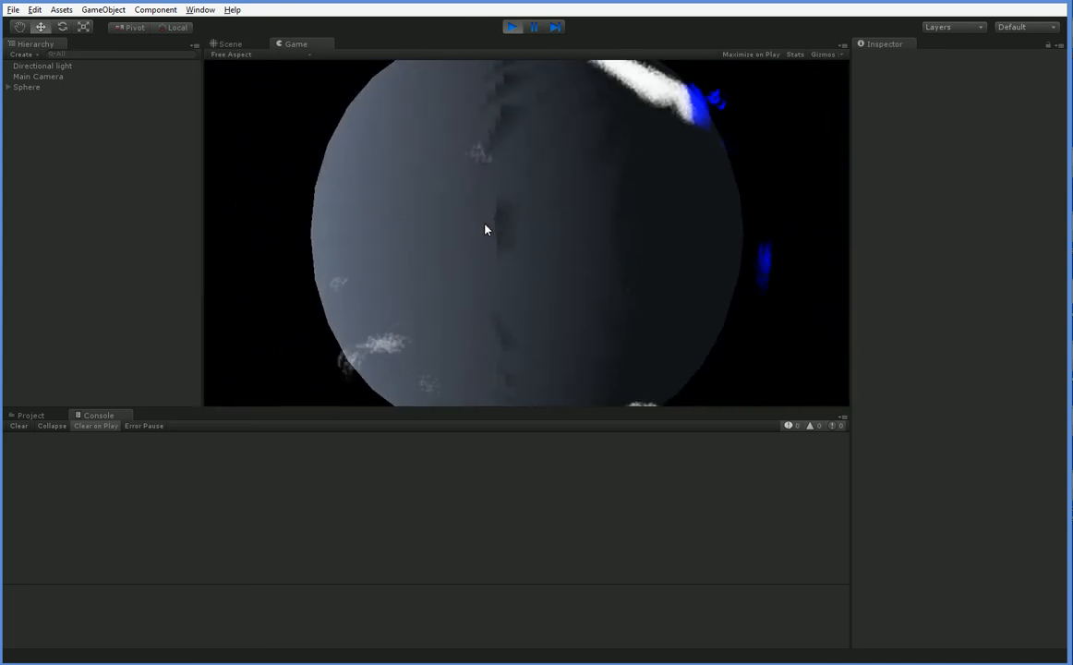